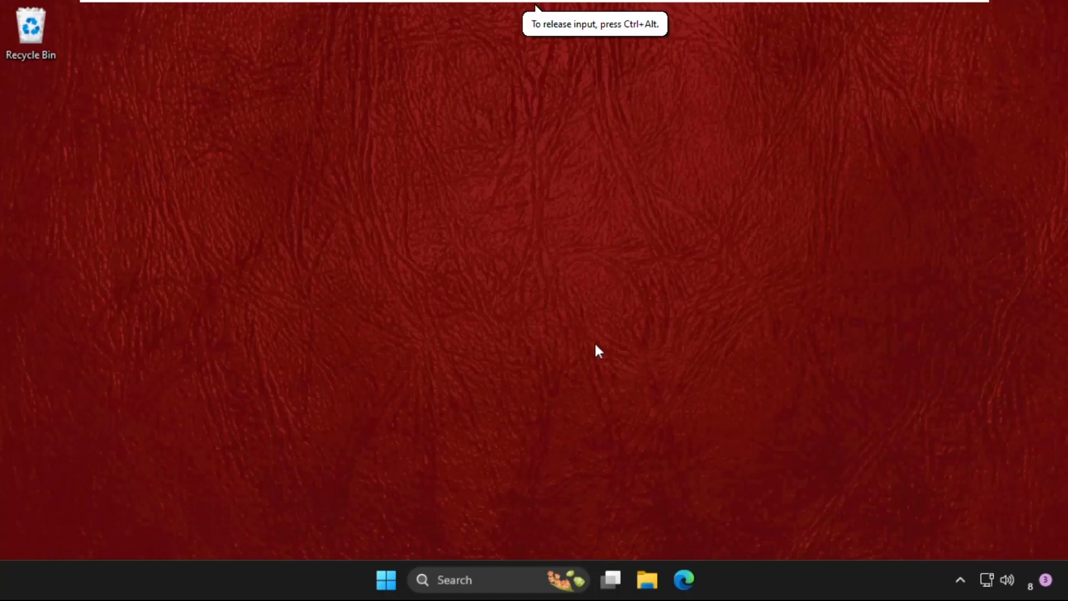
mouse_move(520, 350)
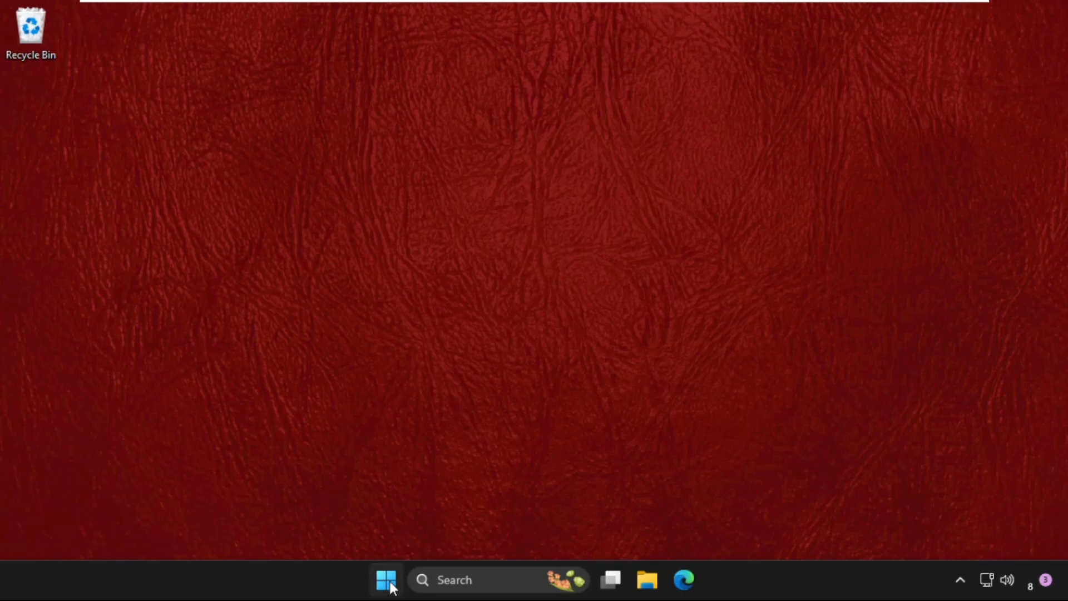
Step: Open System settings from the Start right-click menu and scroll the About page to Related links
right_click(384, 582)
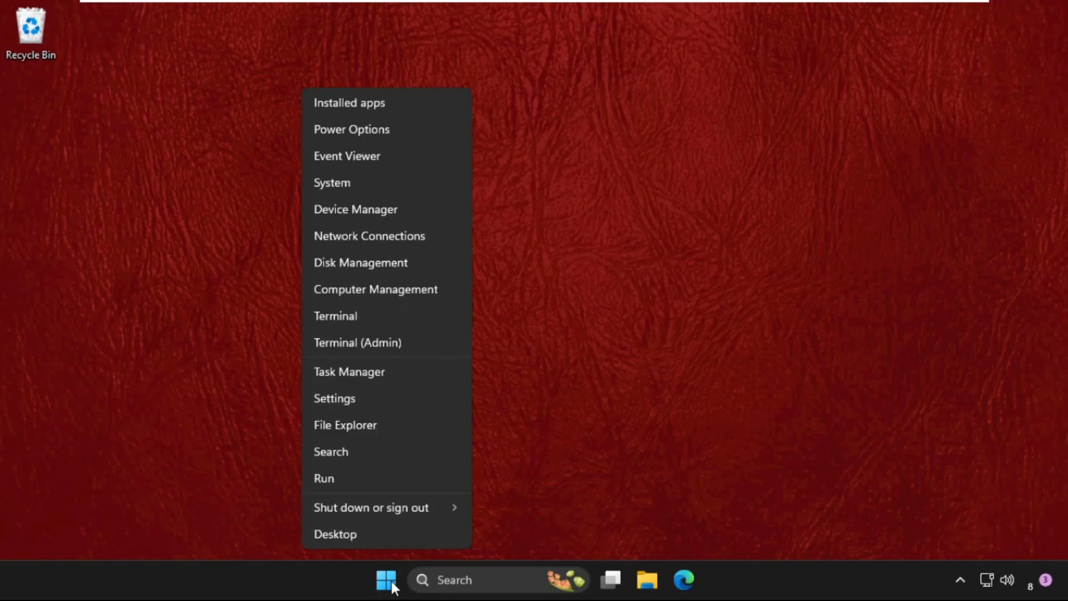
left_click(334, 399)
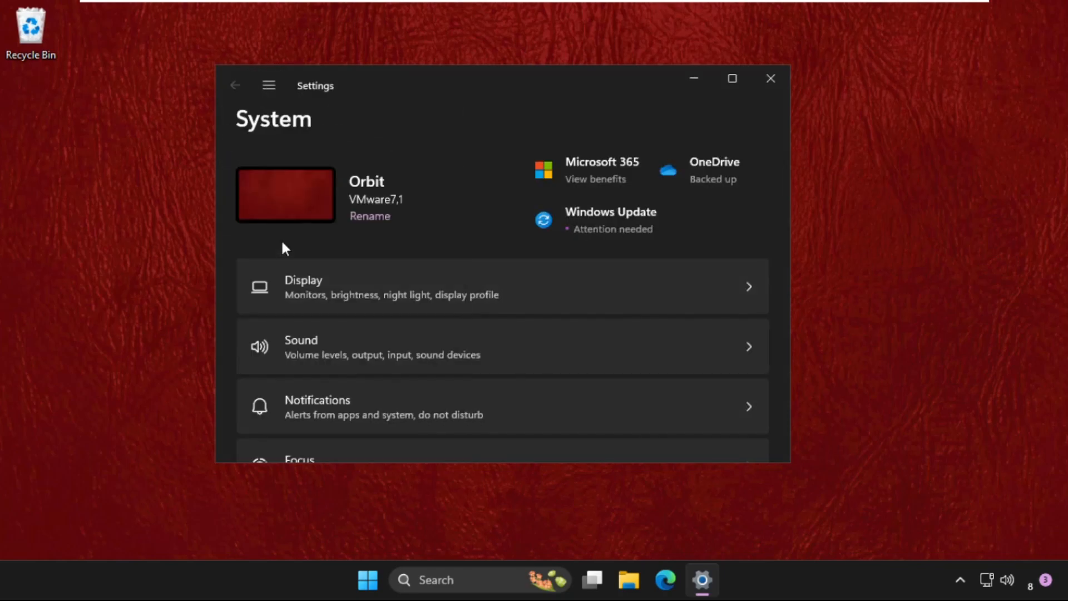
scroll("down", 3)
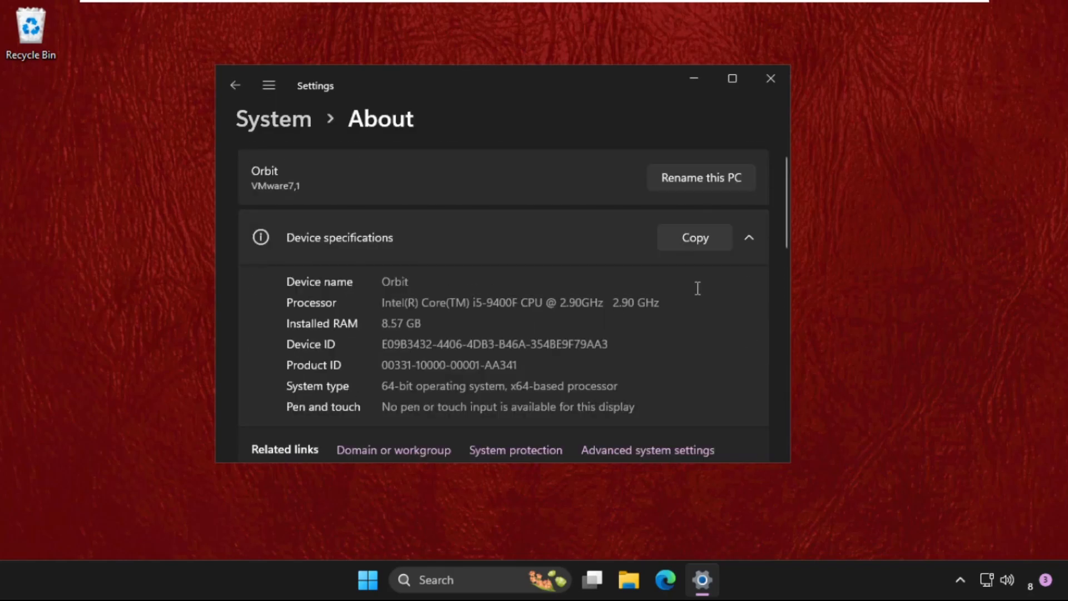
scroll("down", 3)
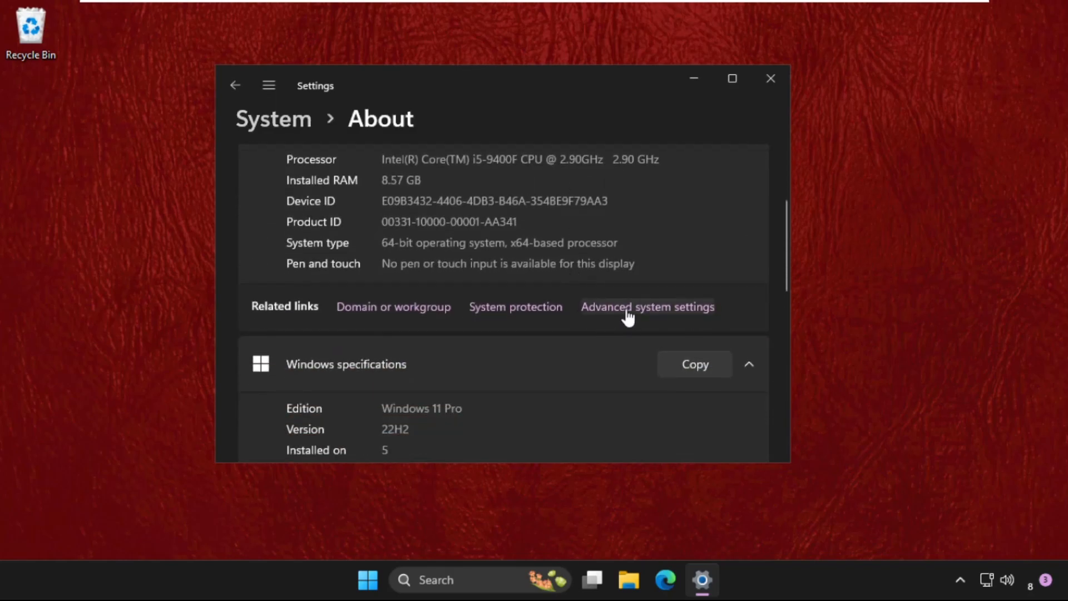
Step: Turn off 'Automatically restart' in Advanced system settings' Startup and Recovery options
left_click(632, 315)
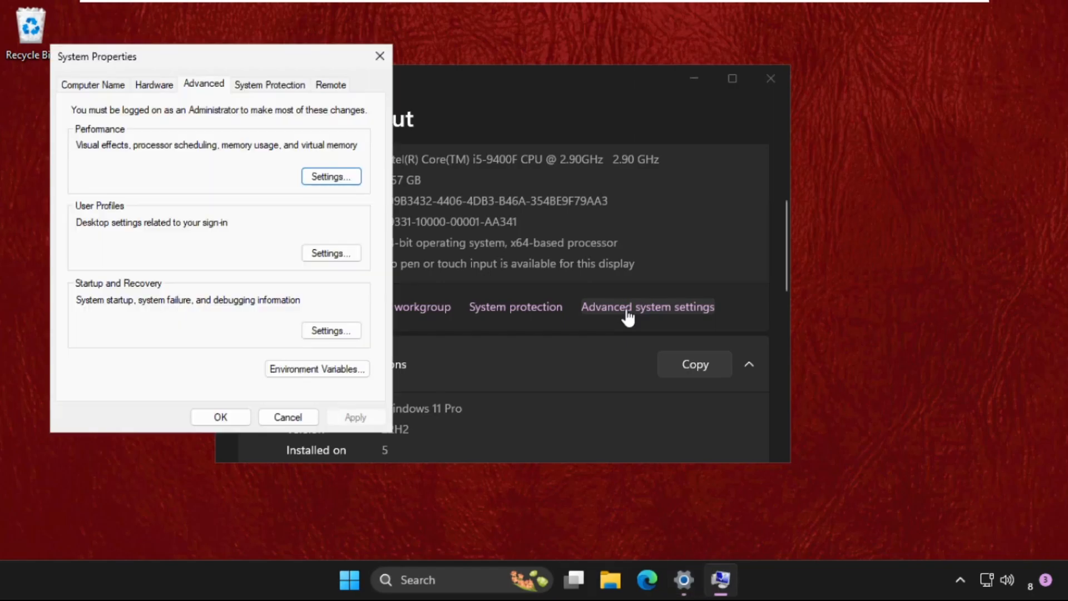
mouse_move(329, 384)
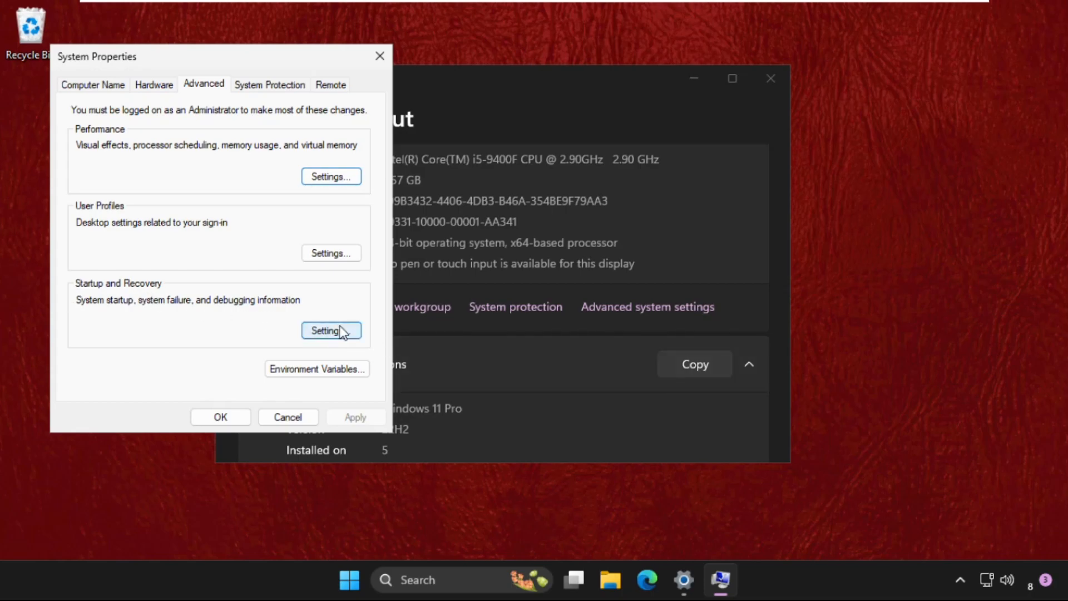
left_click(331, 330)
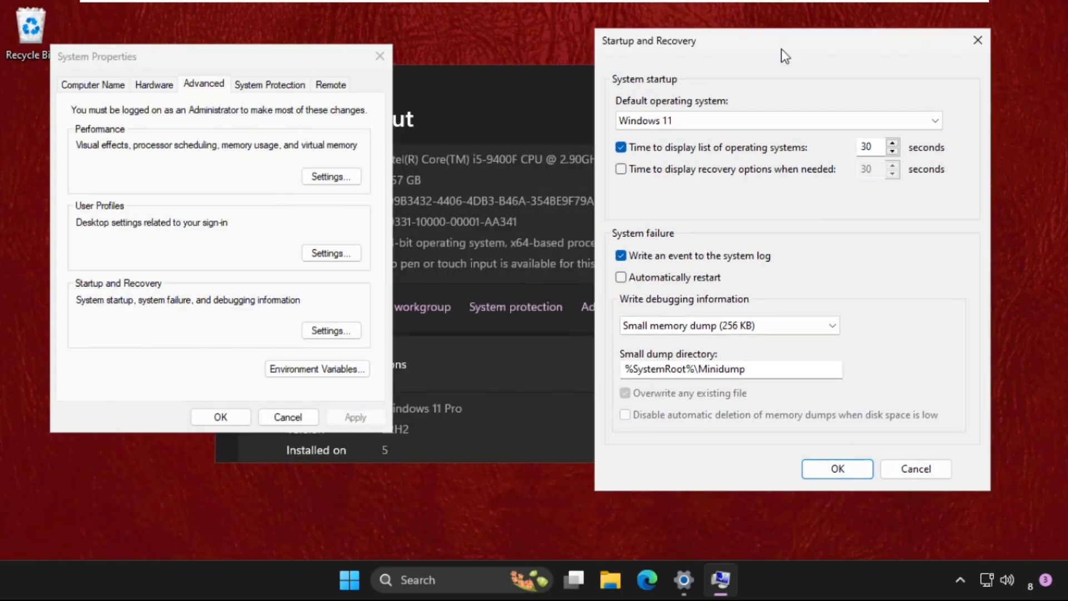
left_click(621, 277)
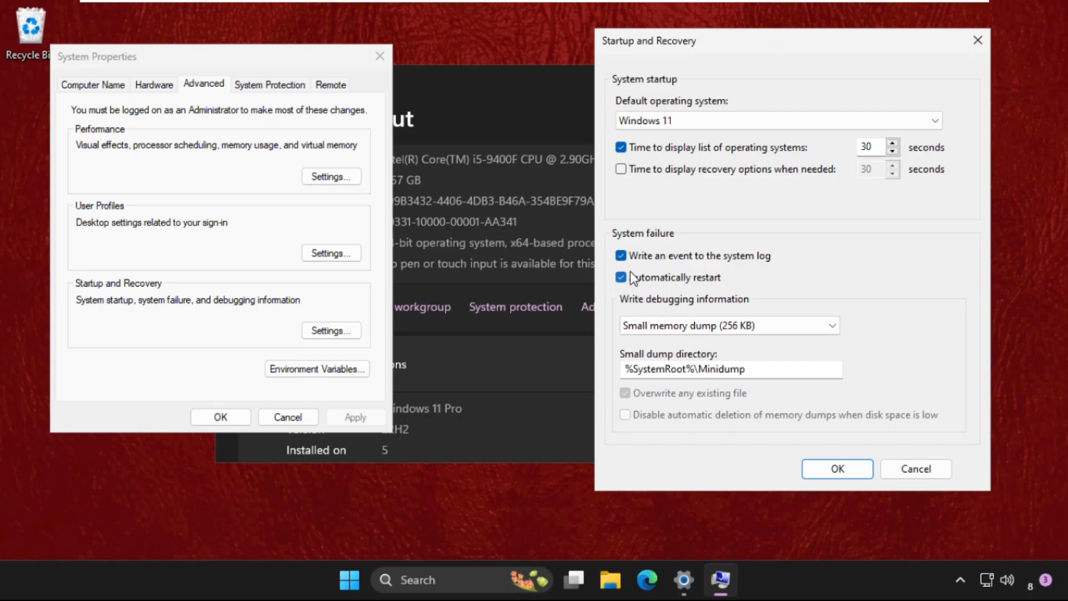
left_click(620, 278)
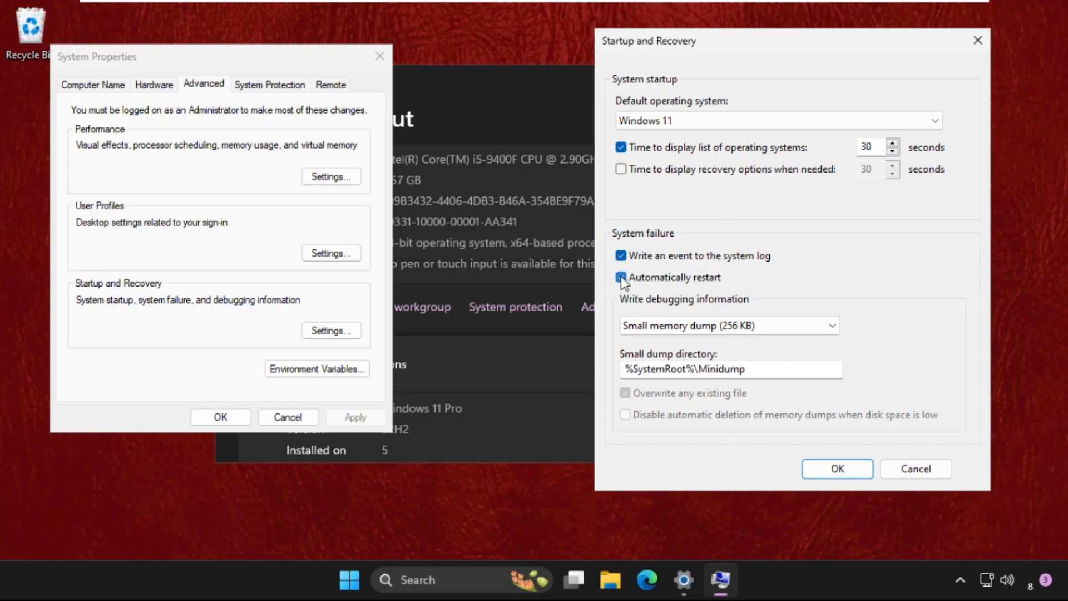
left_click(620, 278)
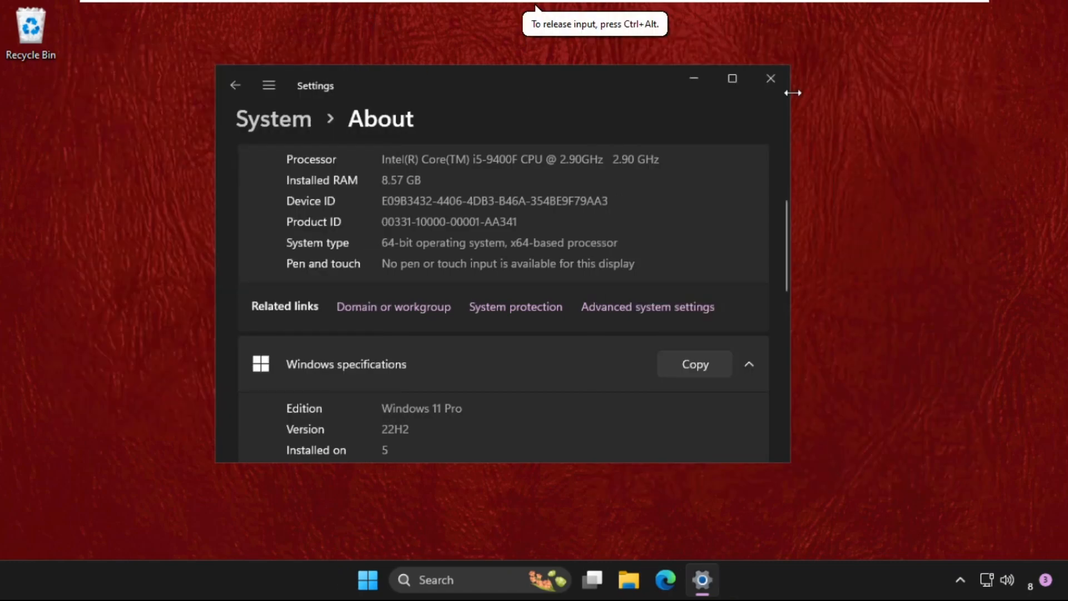
Step: Close Settings and launch Device Manager from the Start right-click menu
left_click(771, 78)
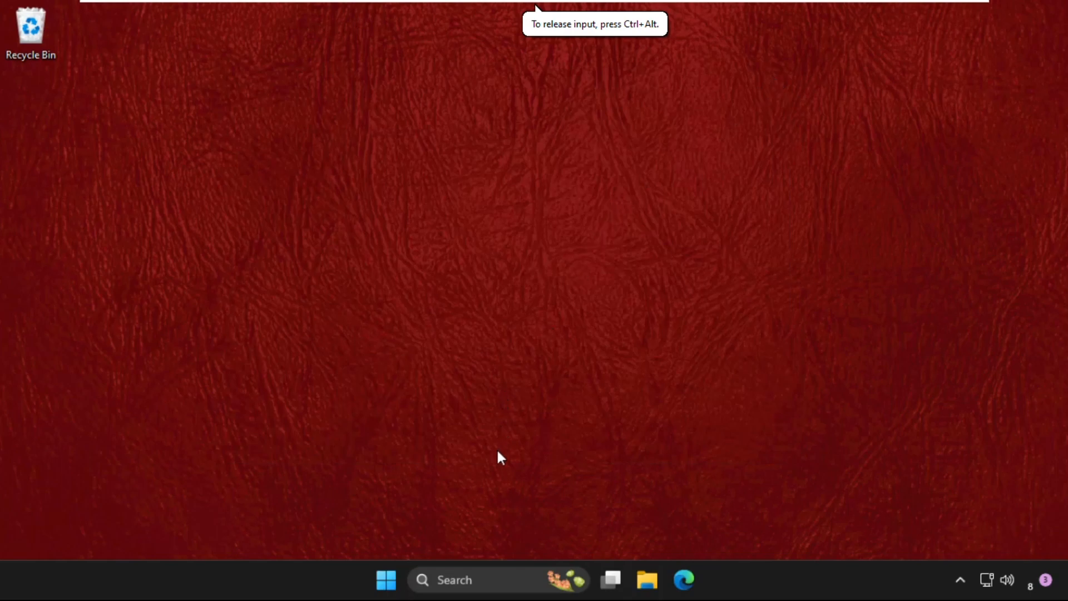
left_click(466, 580)
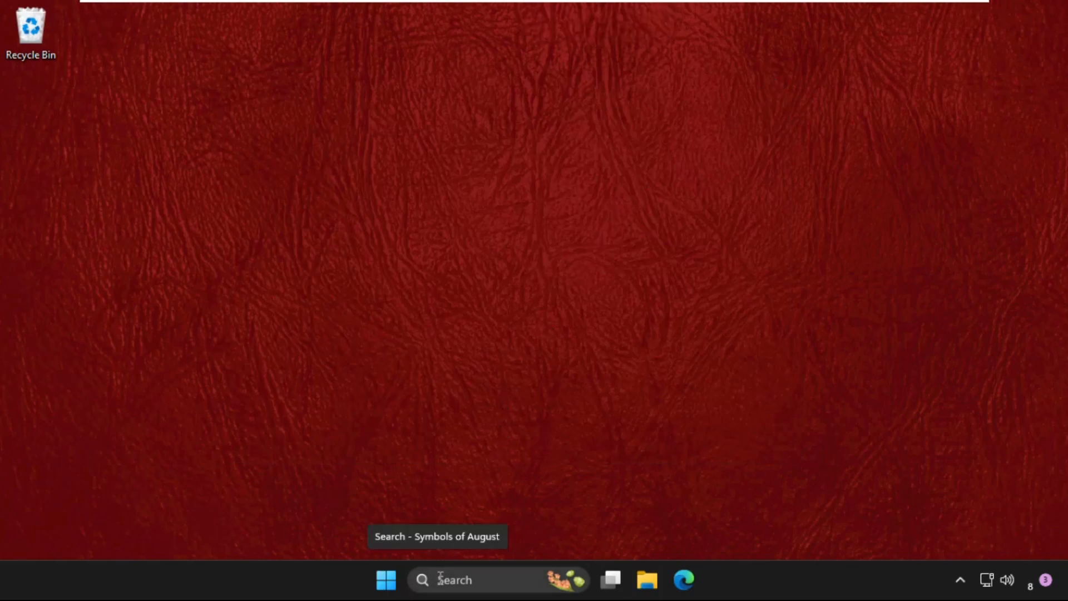
right_click(386, 594)
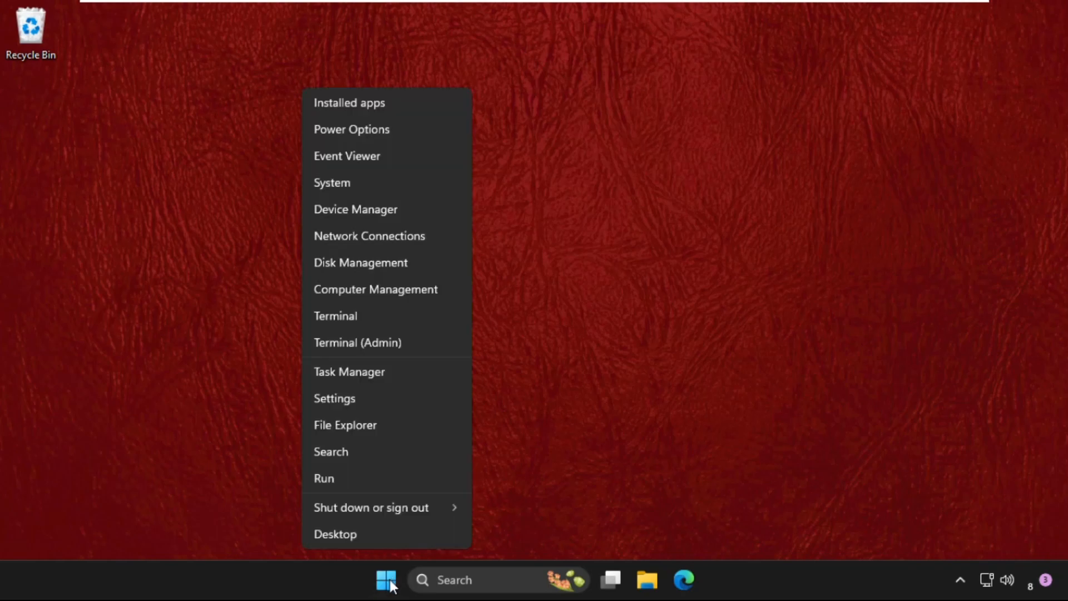
left_click(360, 222)
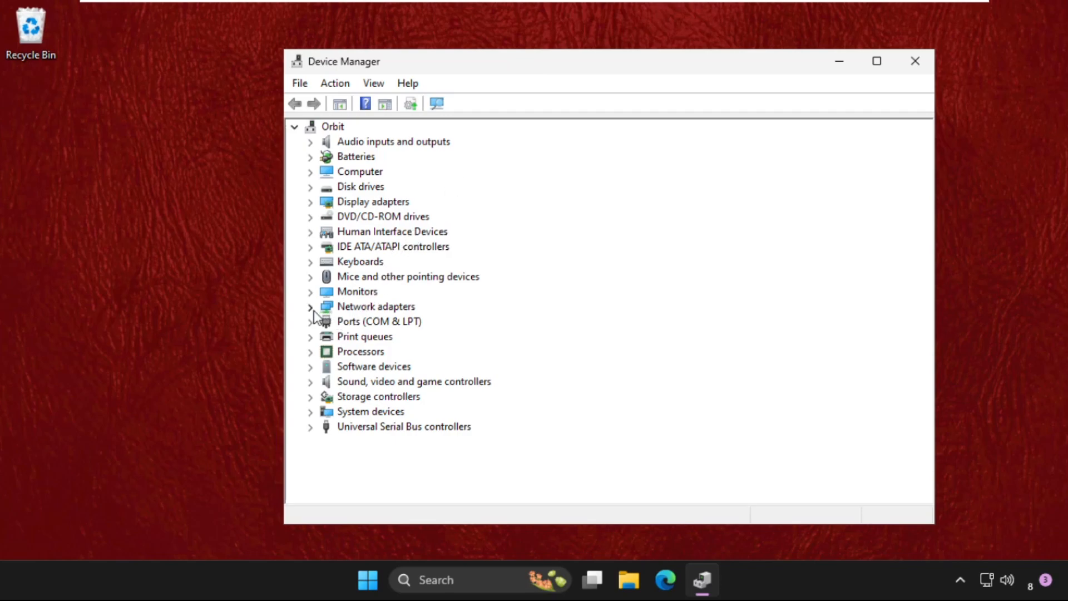
Step: Expand Network adapters and select the Intel Gigabit Network Connection
left_click(310, 307)
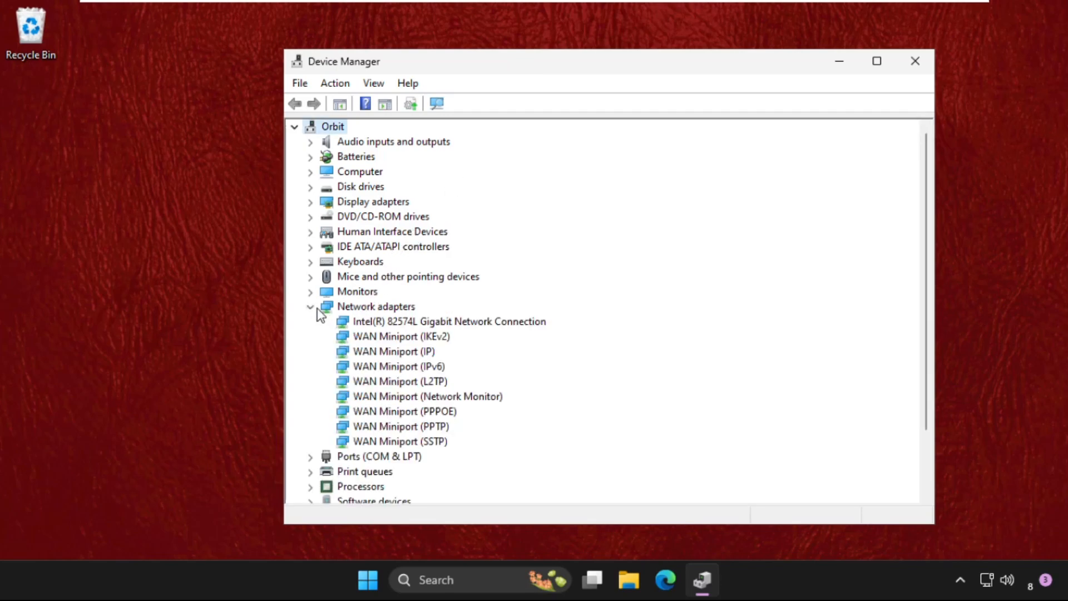
mouse_move(465, 327)
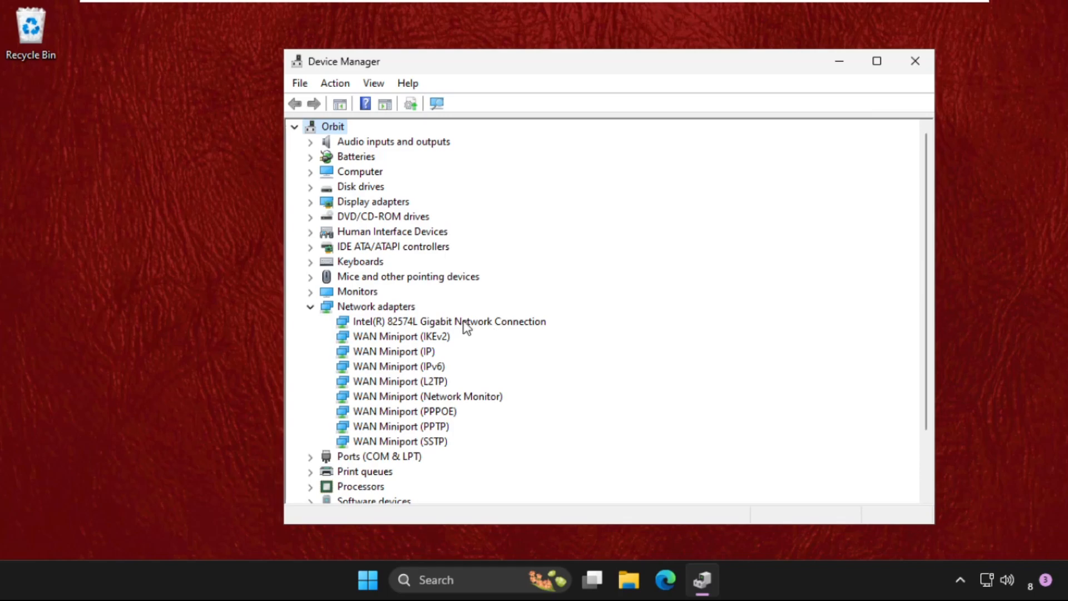
left_click(448, 321)
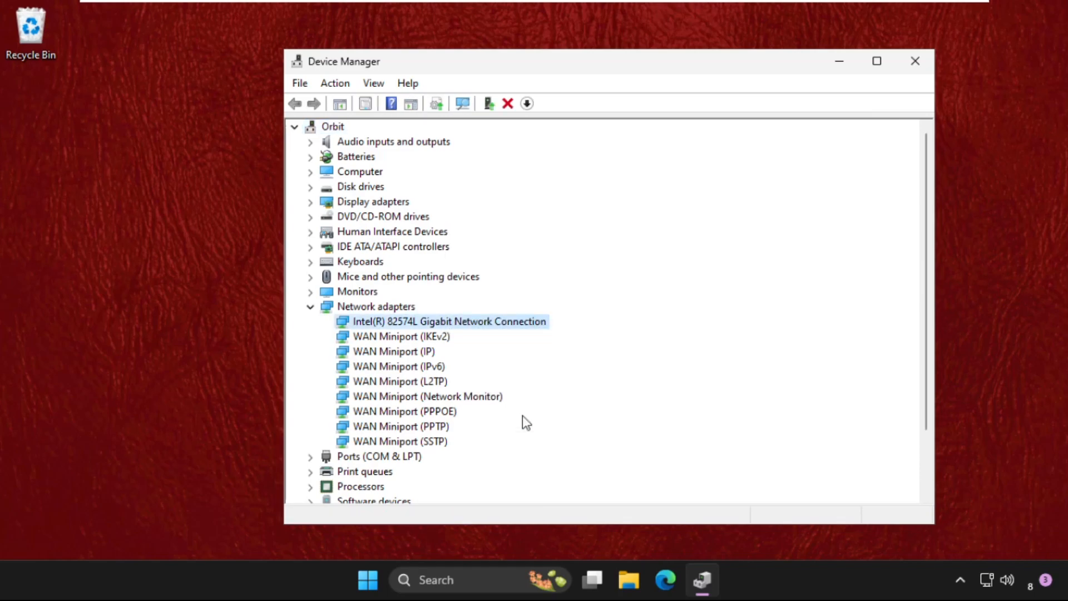
Step: Uncheck 'Allow this device to wake the computer' on the Intel adapter's Power Management tab and confirm
double_click(447, 321)
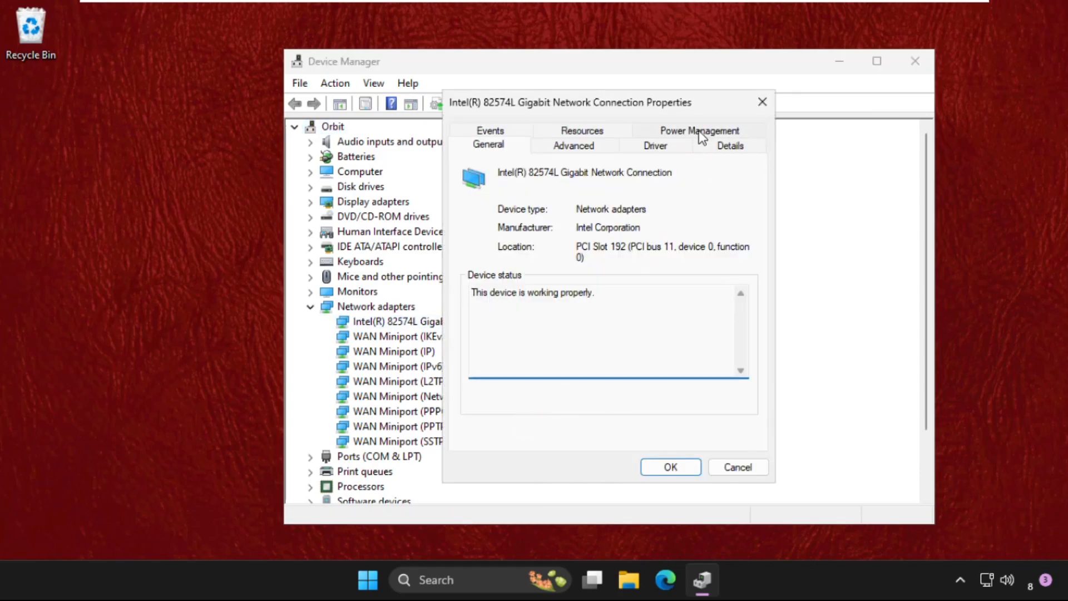
left_click(699, 131)
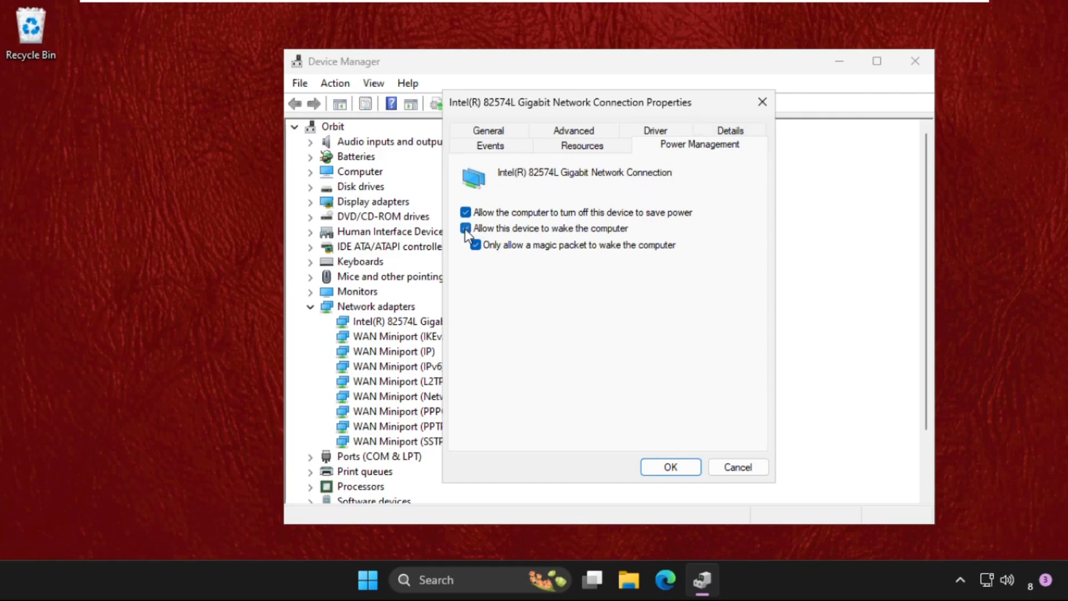
left_click(465, 228)
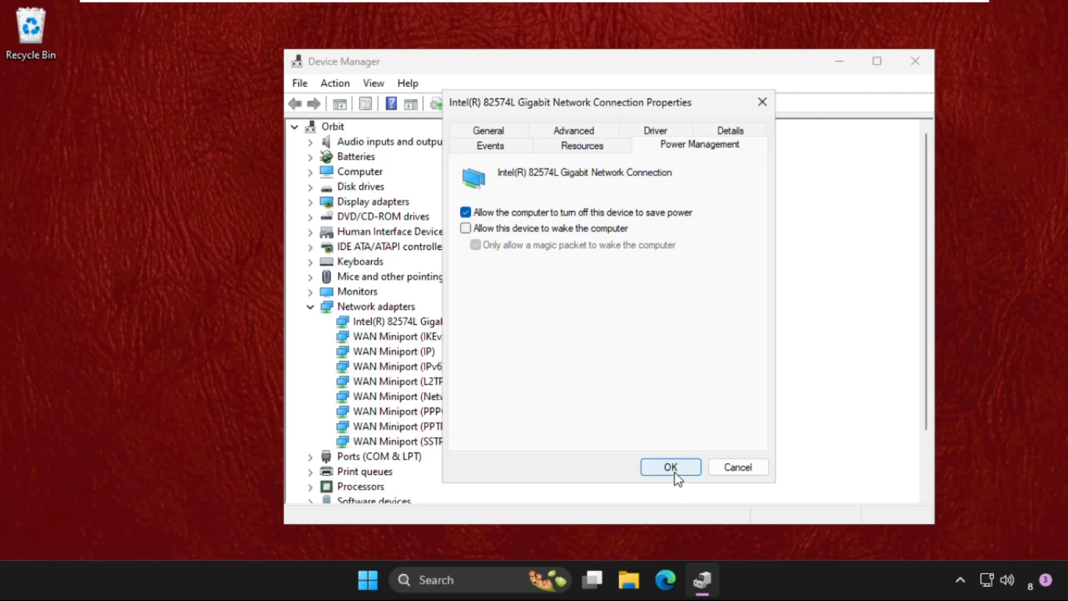
left_click(671, 466)
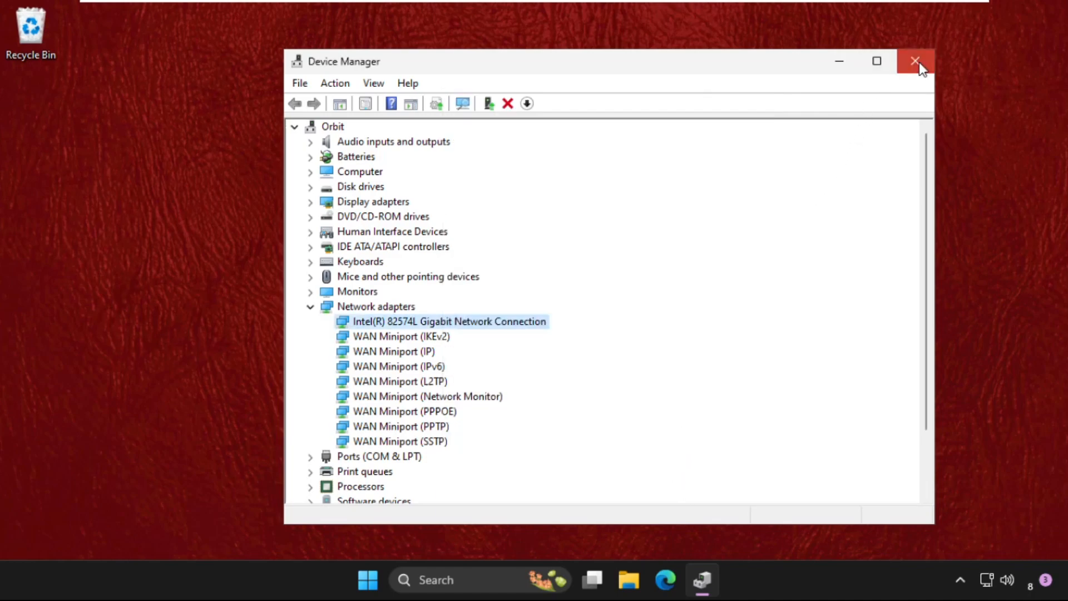
Step: Close Device Manager and open the Start menu's power options showing Restart
left_click(914, 61)
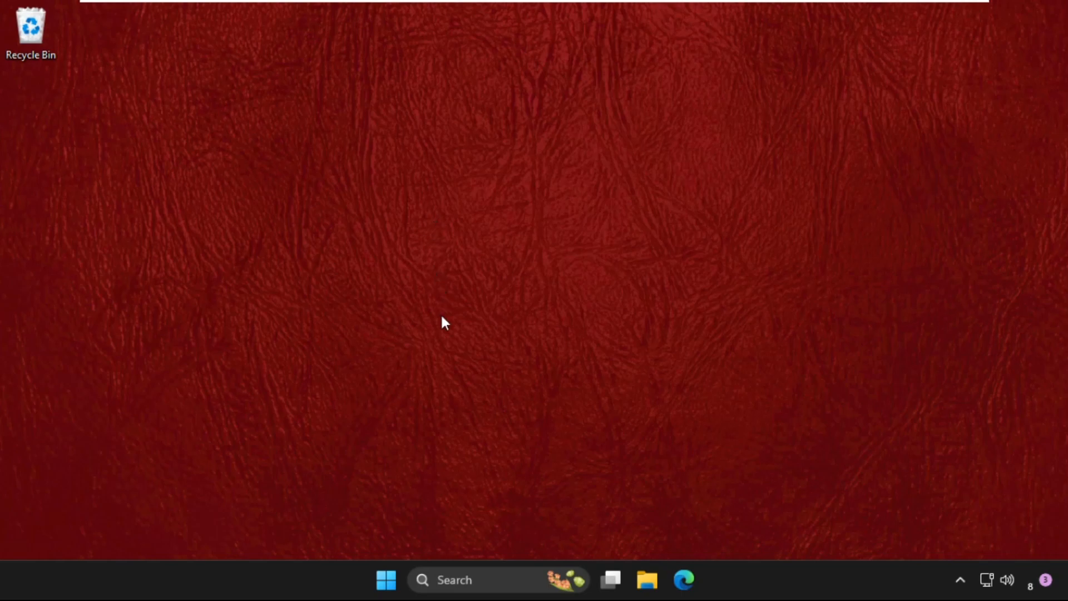
mouse_move(417, 495)
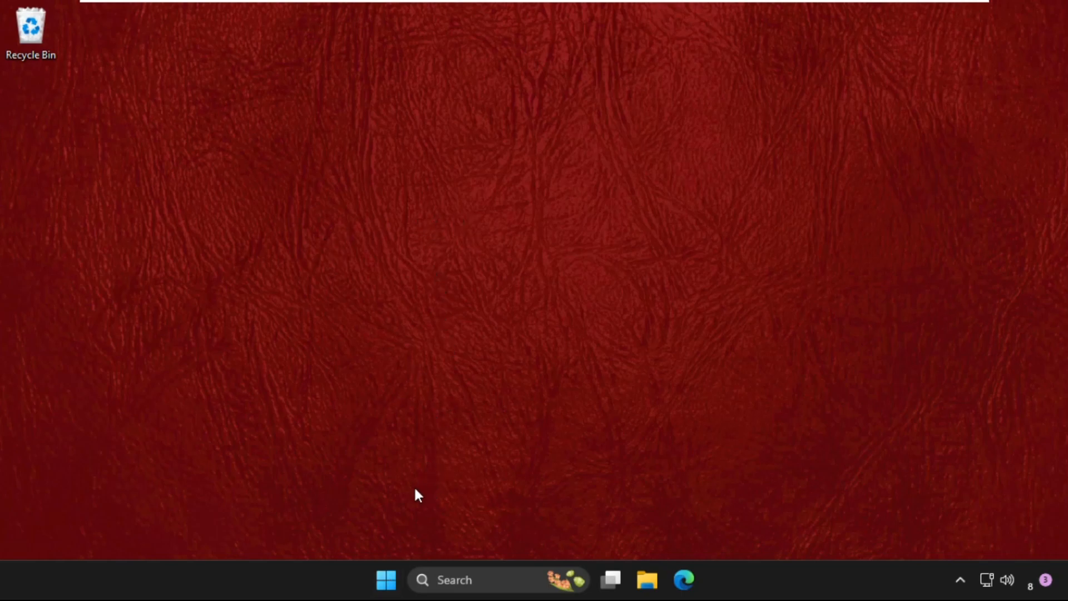
left_click(386, 580)
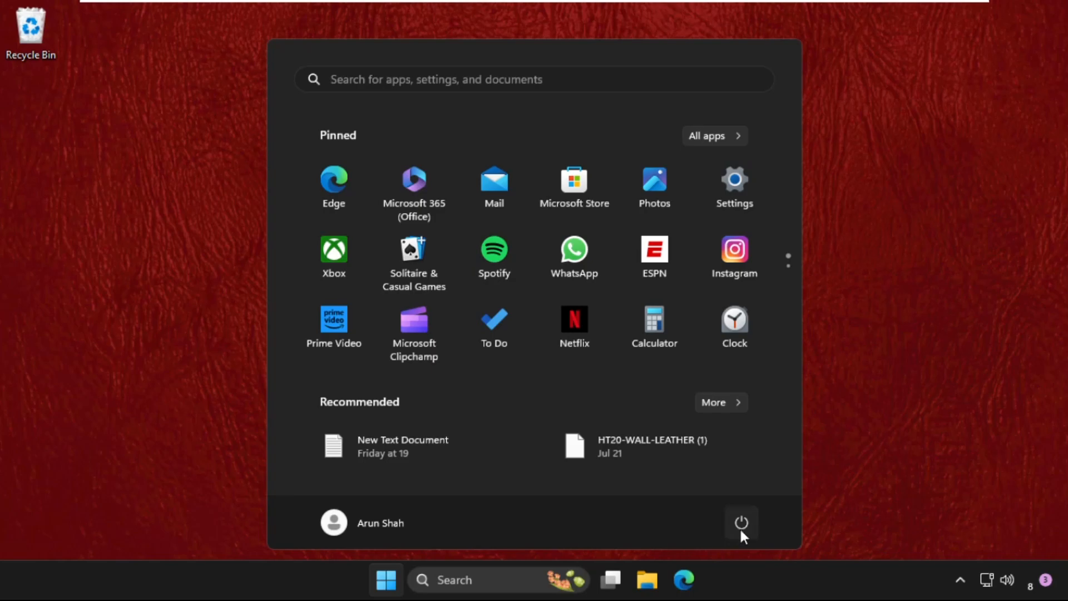
left_click(741, 523)
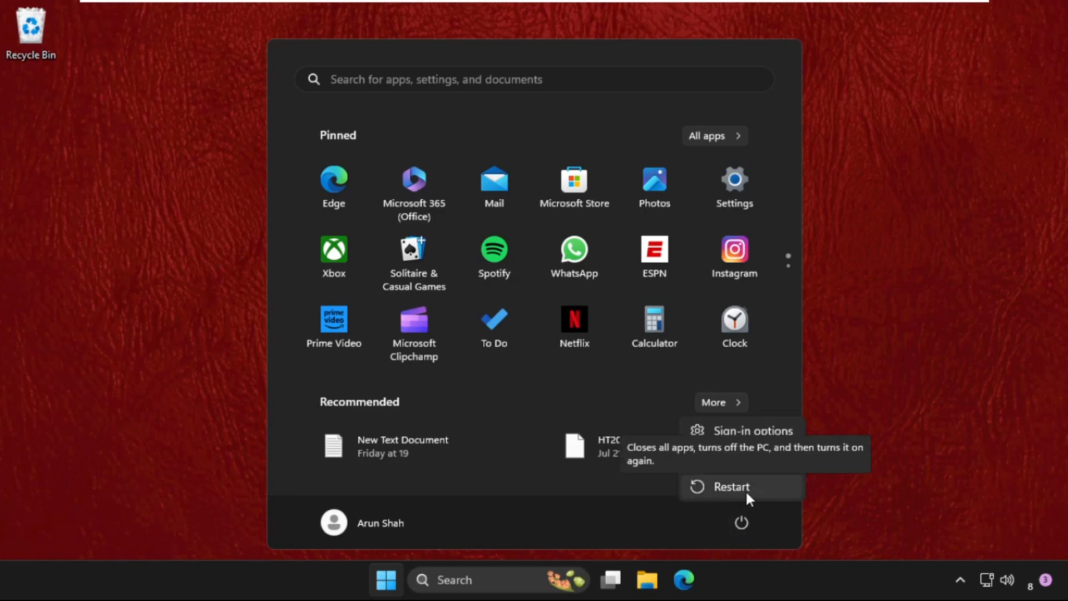